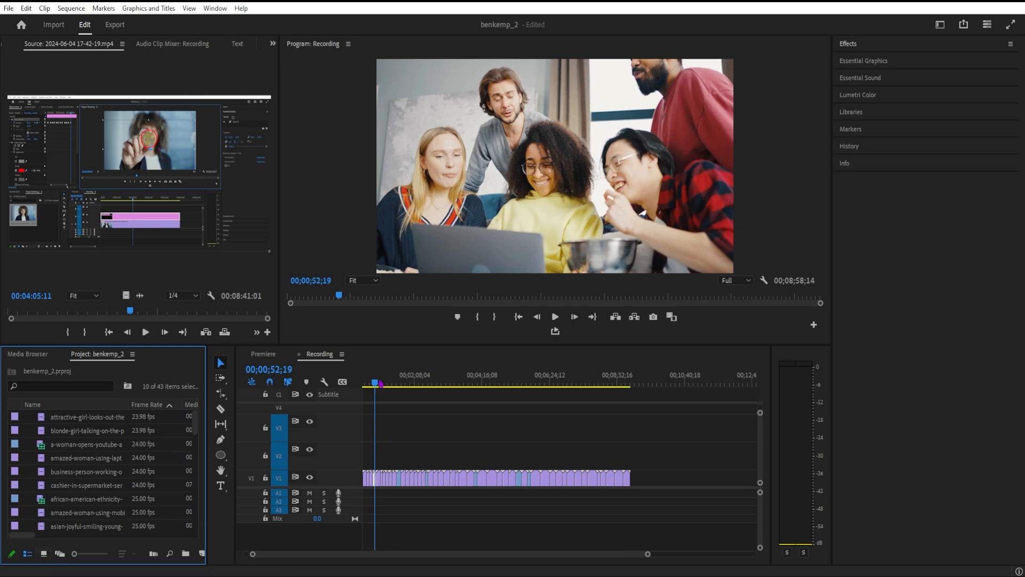
Step: Select all the stock clips on track V1 of the Recording sequence
{"action": "left_click", "coordinate": [555, 317]}
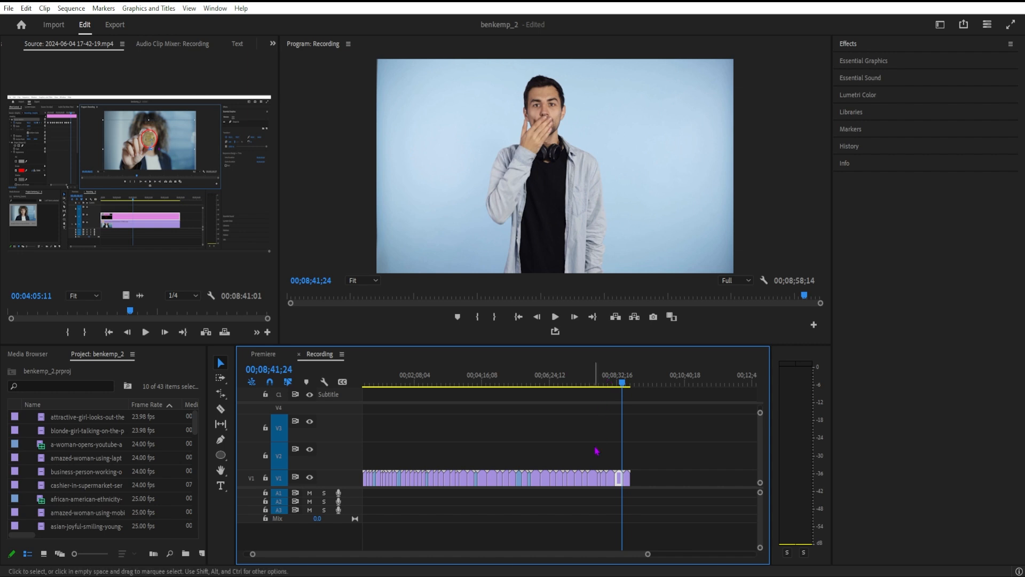
{"action": "left_click", "coordinate": [626, 384]}
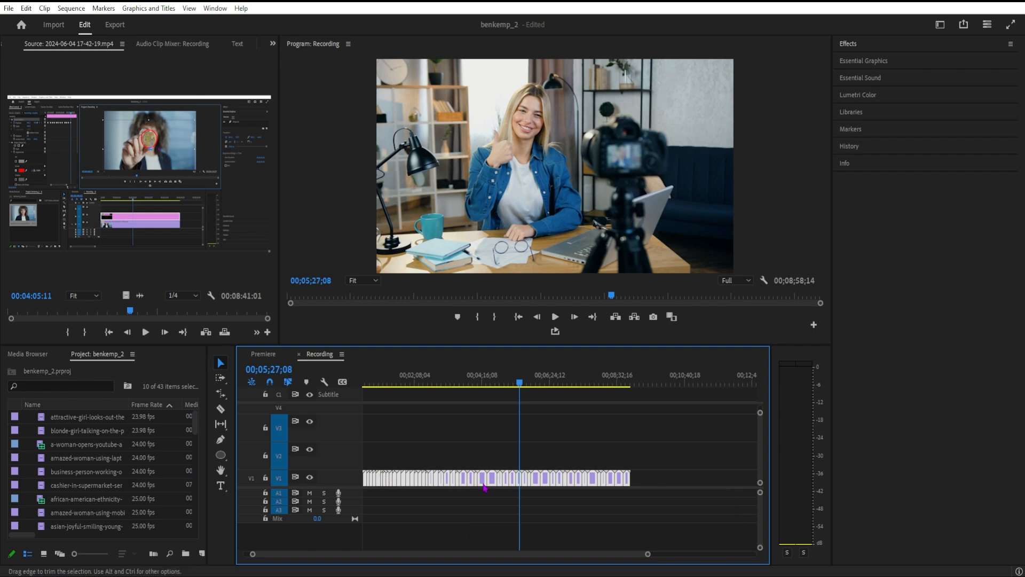
Step: Nest the selected clips into a new sequence named 'Recap'
{"action": "right_click", "coordinate": [483, 477]}
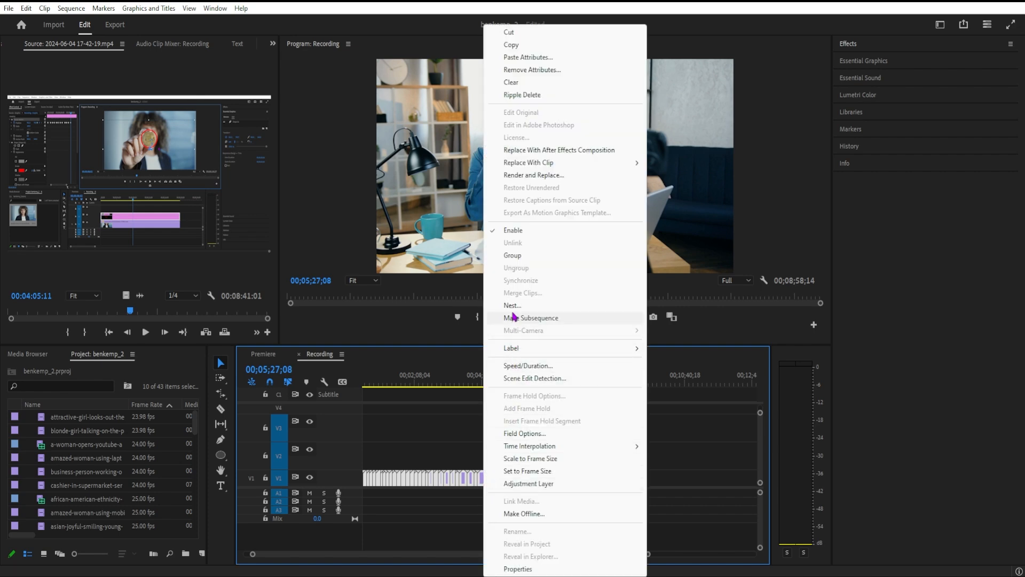
{"action": "left_click", "coordinate": [513, 306]}
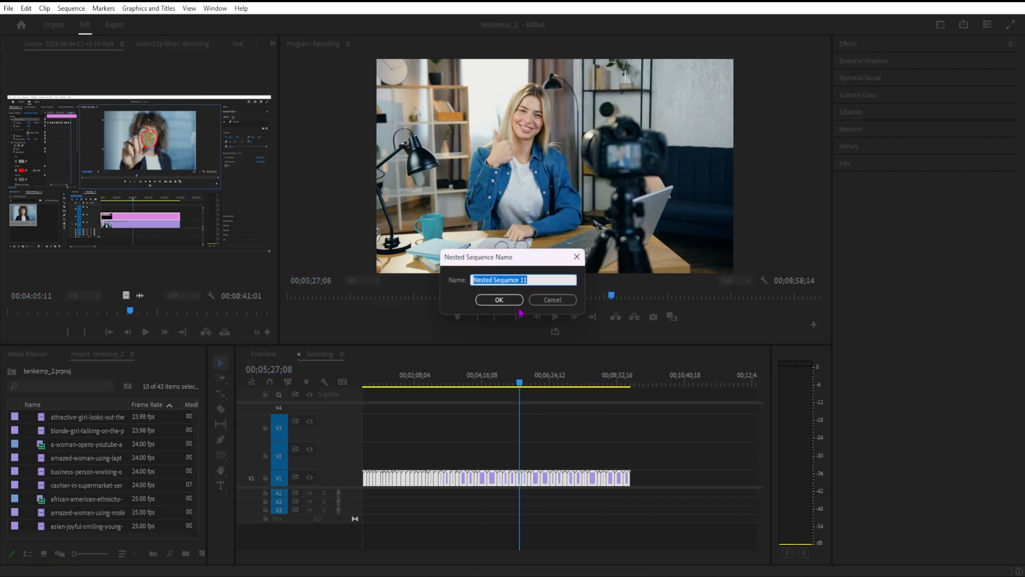
{"action": "type", "text": "Recap"}
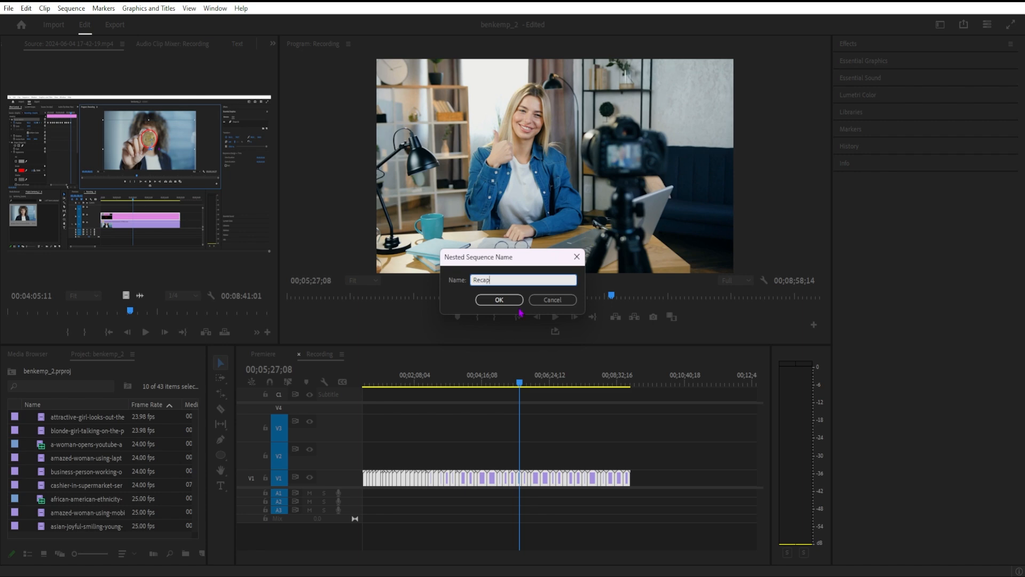
{"action": "left_click", "coordinate": [498, 299]}
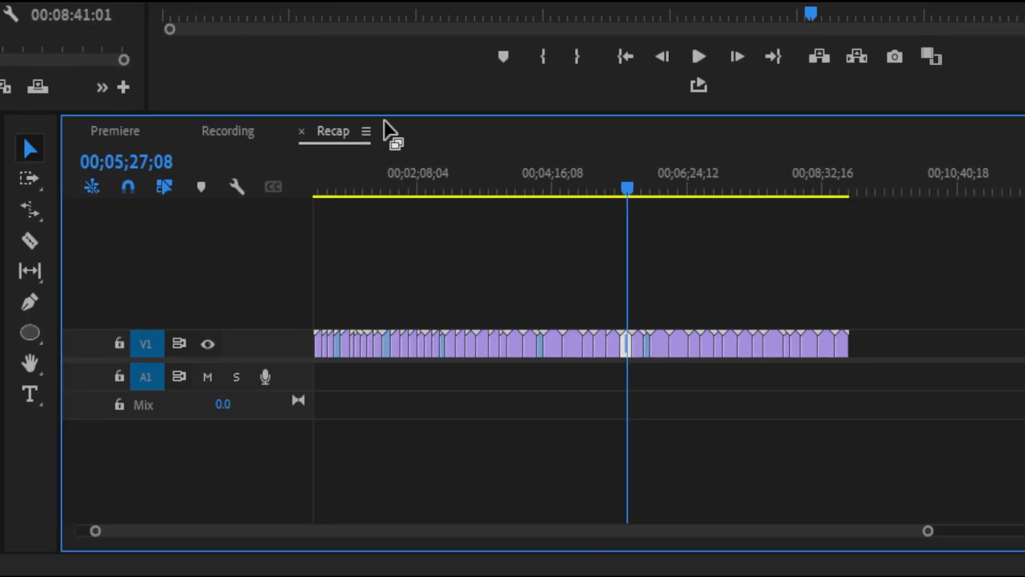
Step: Return to the Recording sequence to duplicate the Recap nested clip
{"action": "left_click", "coordinate": [660, 190]}
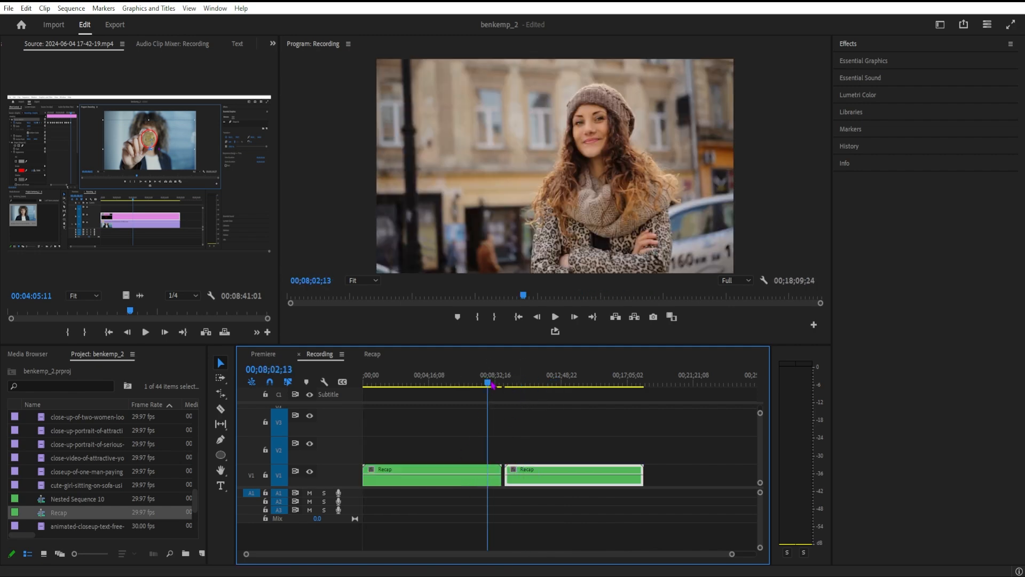
Step: Switch to the Rate Stretch tool for the second Recap copy
{"action": "left_click", "coordinate": [517, 384]}
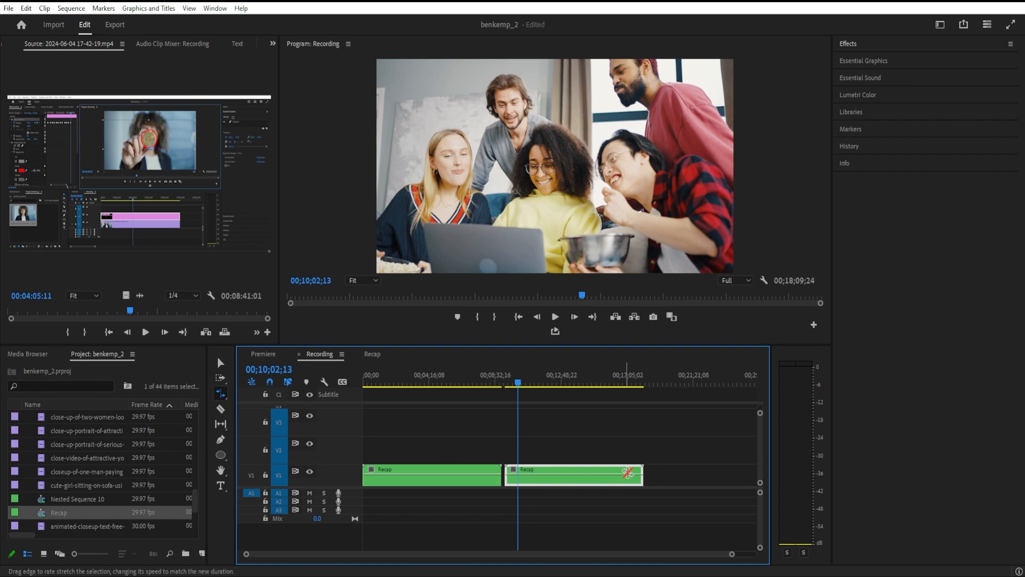
Step: Rate-stretch the second Recap copy from several minutes down to about 00;00;17;07
{"action": "left_click_drag", "start_coordinate": [628, 473], "coordinate": [529, 474]}
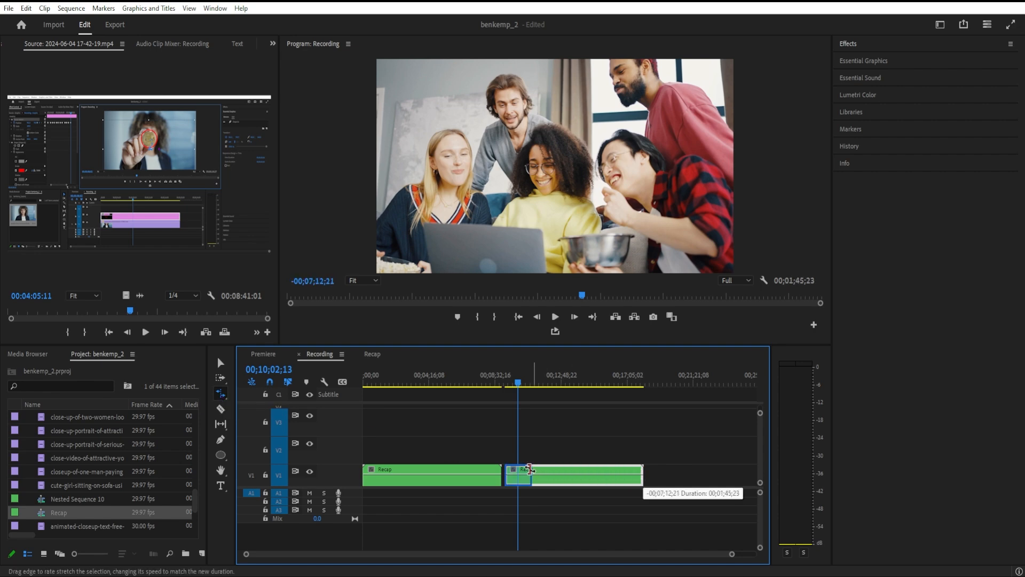
{"action": "left_click_drag", "start_coordinate": [530, 474], "coordinate": [523, 474]}
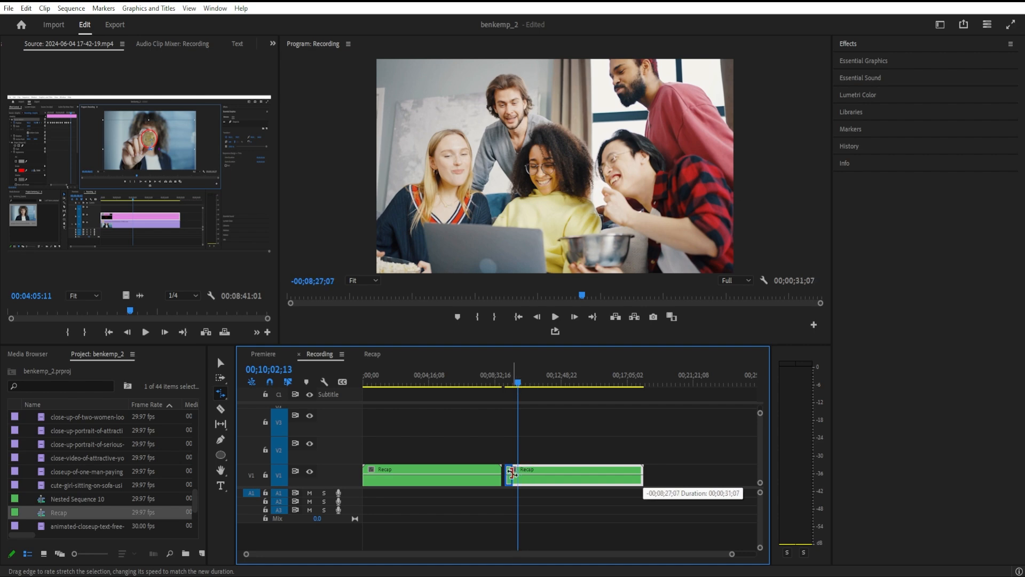
{"action": "left_click_drag", "start_coordinate": [513, 475], "coordinate": [514, 474]}
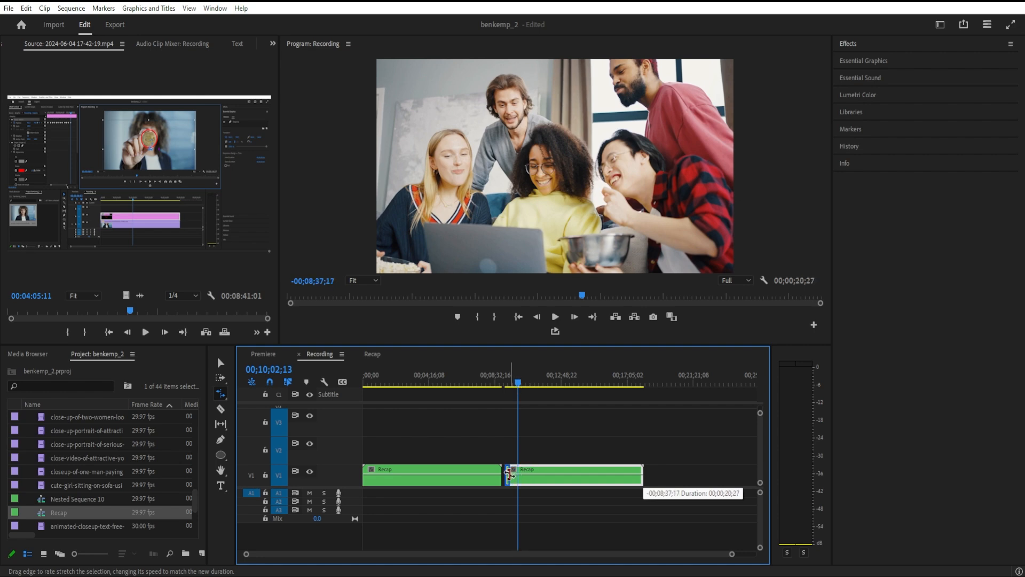
{"action": "left_click_drag", "start_coordinate": [510, 474], "coordinate": [506, 474]}
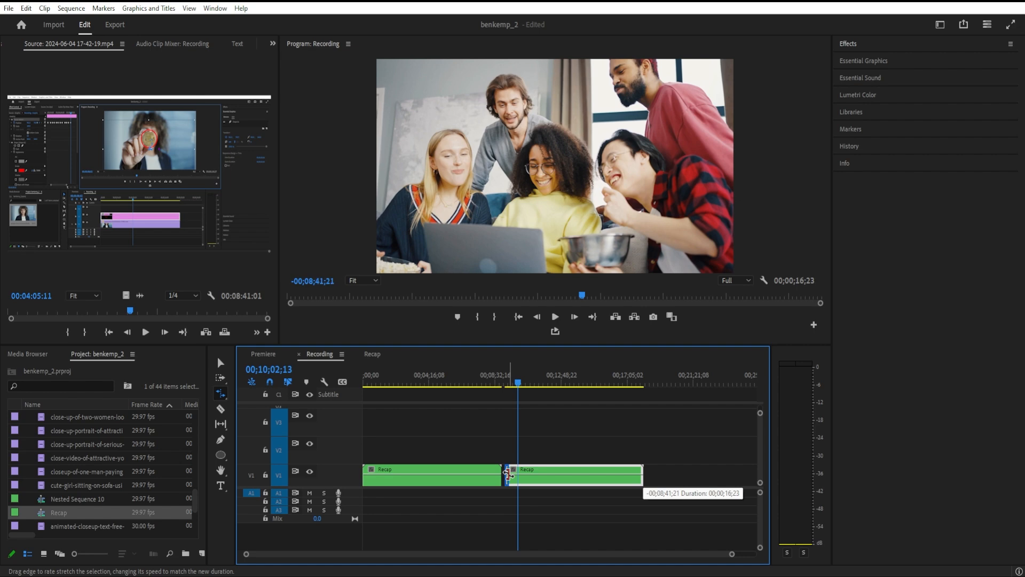
{"action": "left_click_drag", "start_coordinate": [510, 475], "coordinate": [507, 475]}
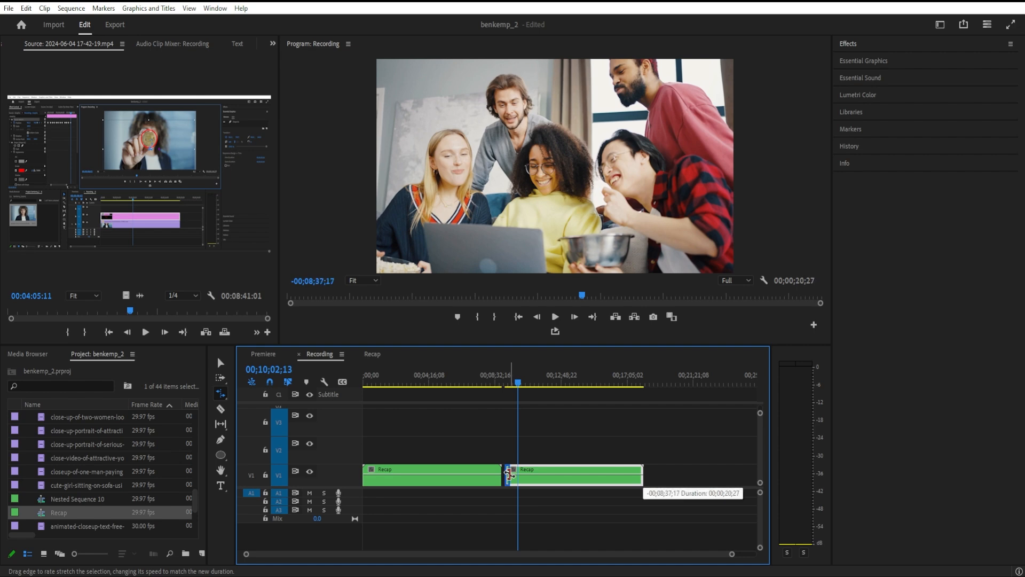
{"action": "left_click_drag", "start_coordinate": [510, 477], "coordinate": [512, 477]}
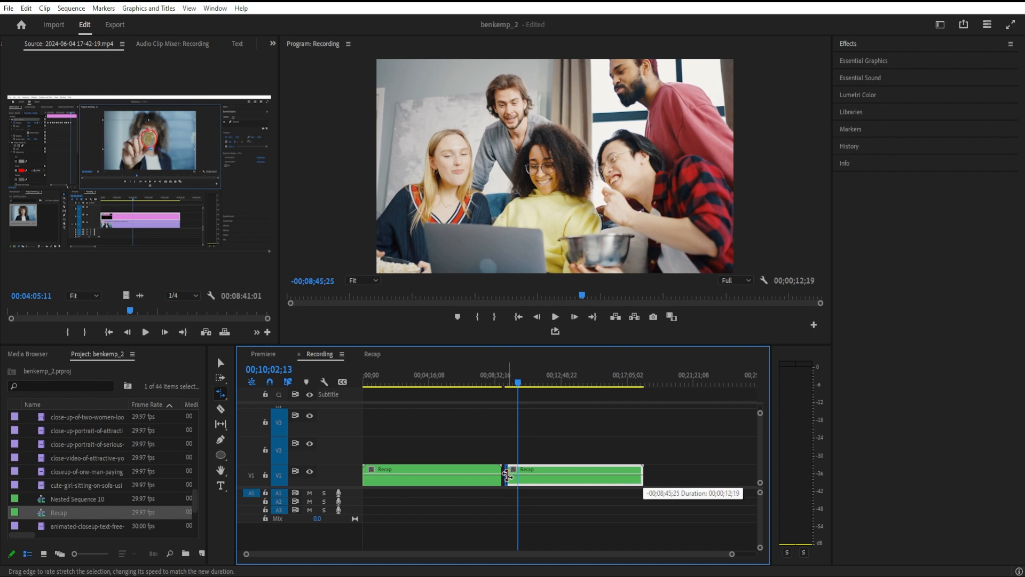
{"action": "left_click_drag", "start_coordinate": [506, 477], "coordinate": [512, 476]}
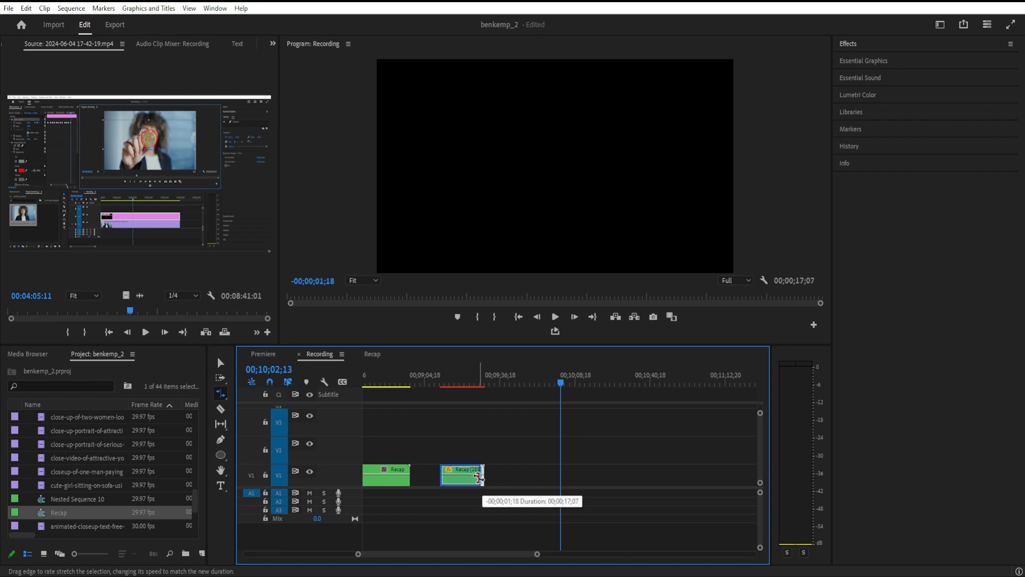
Step: Snap the sped-up Recap copy against the first clip and park the playhead at its start
{"action": "left_click_drag", "start_coordinate": [485, 476], "coordinate": [482, 476]}
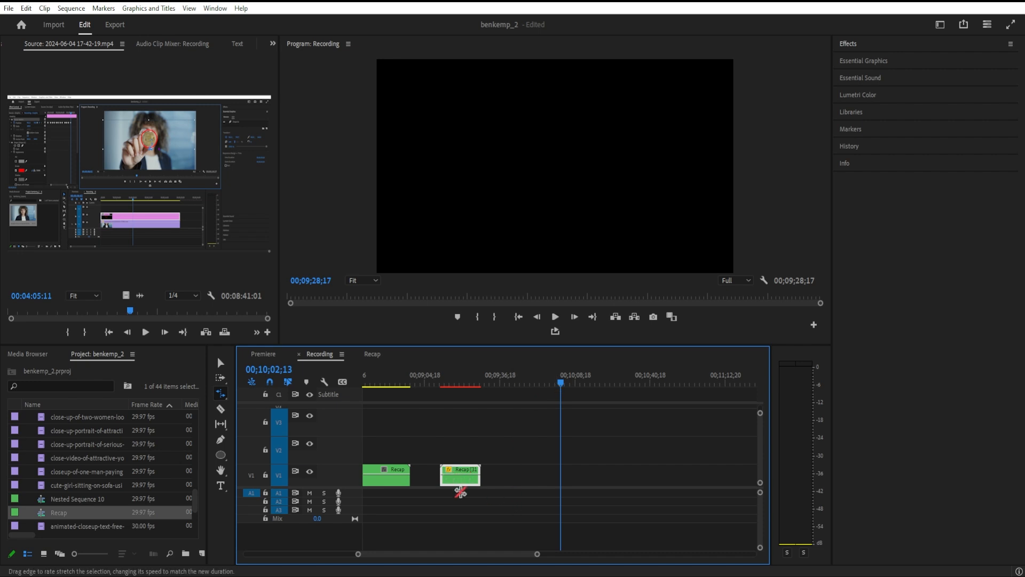
{"action": "left_click_drag", "start_coordinate": [459, 476], "coordinate": [444, 476]}
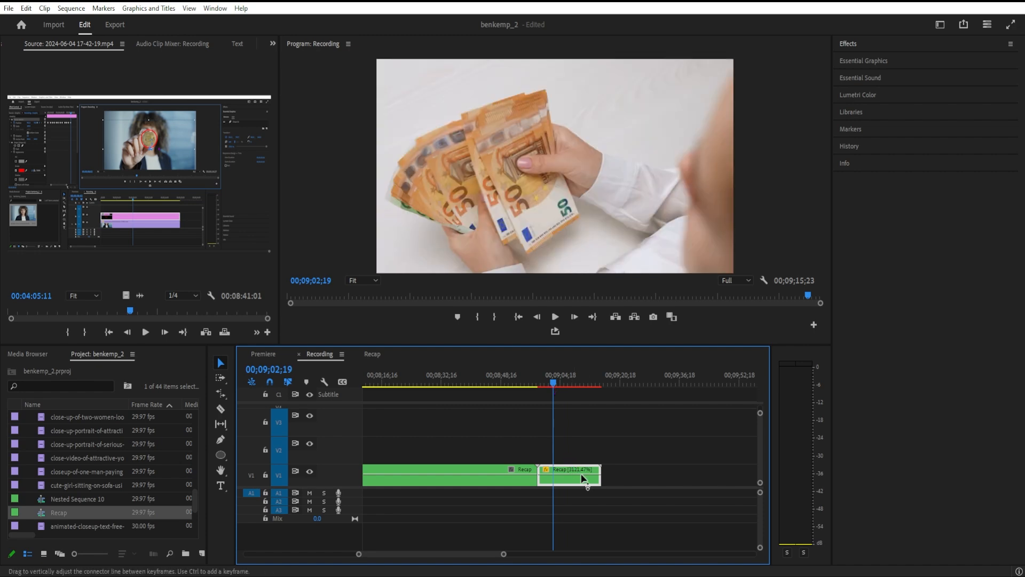
{"action": "left_click", "coordinate": [220, 391]}
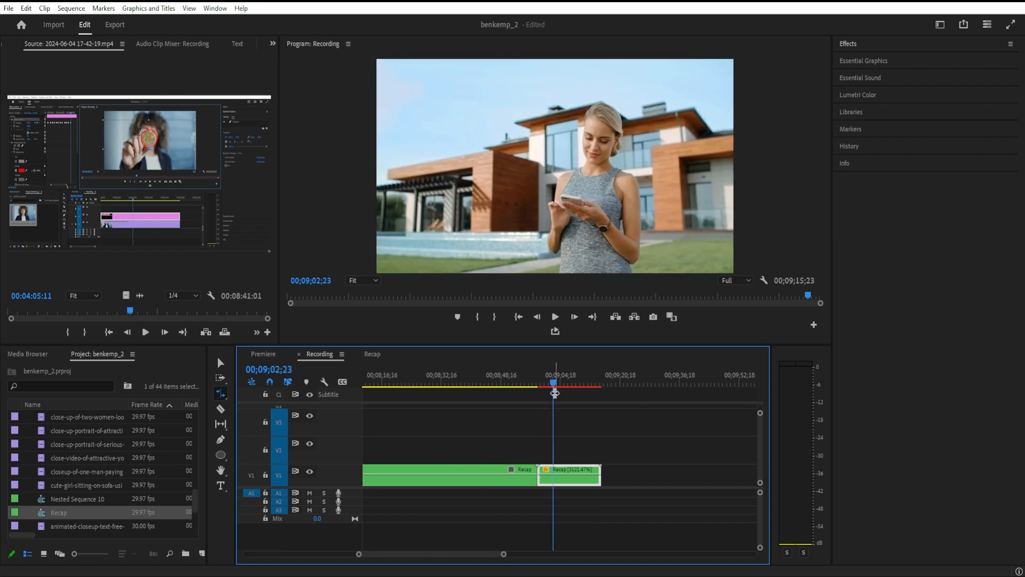
{"action": "left_click", "coordinate": [552, 382]}
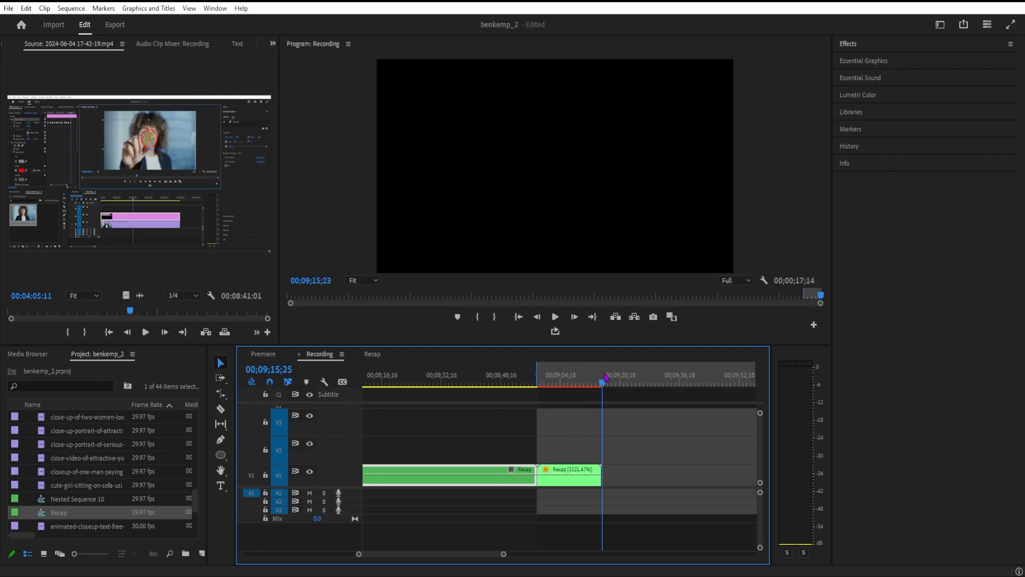
Step: Render In to Out over the fast montage and play back the ~1121% speed result
{"action": "left_click", "coordinate": [70, 8]}
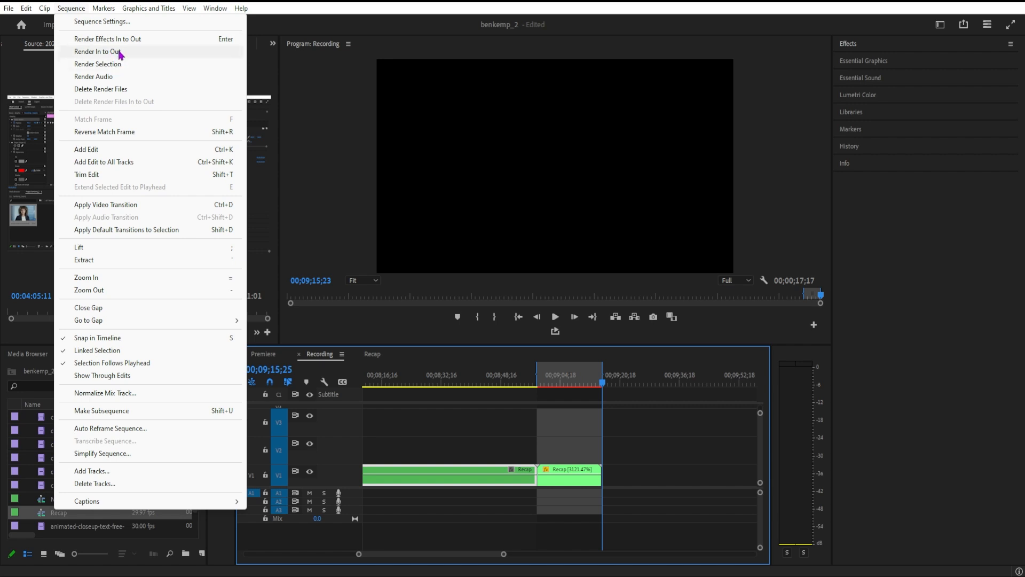
{"action": "left_click", "coordinate": [97, 51]}
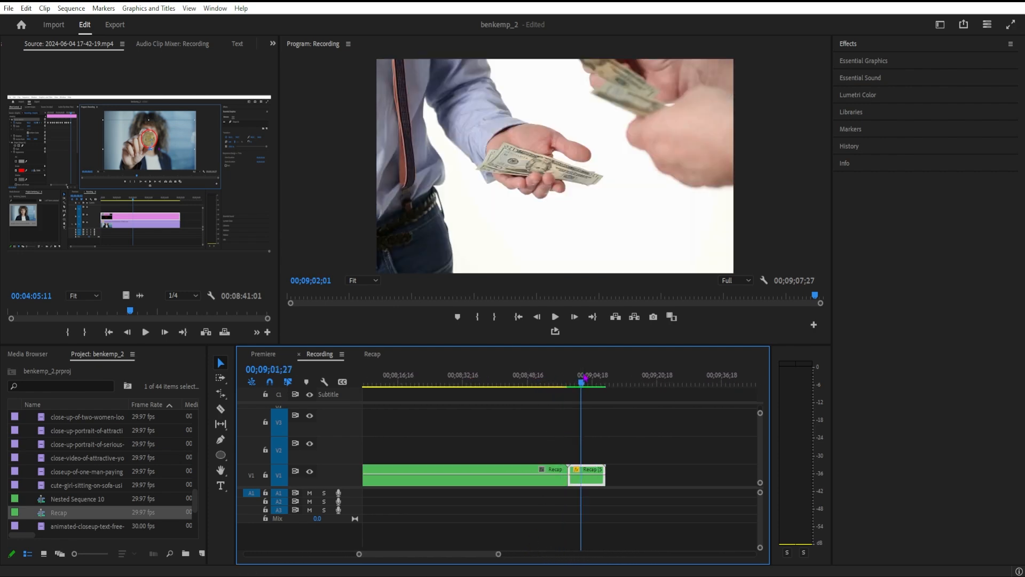
{"action": "left_click", "coordinate": [555, 316]}
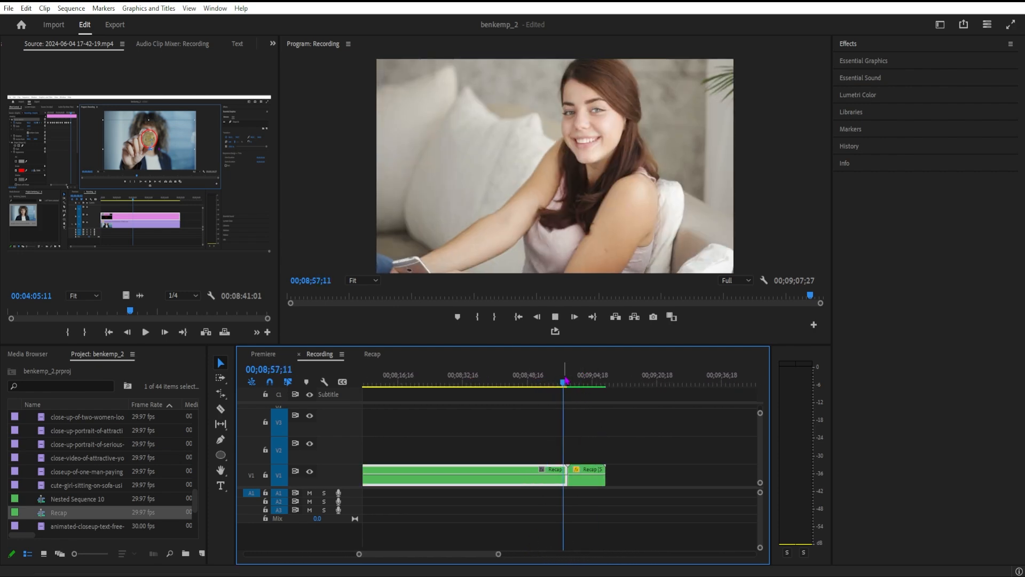